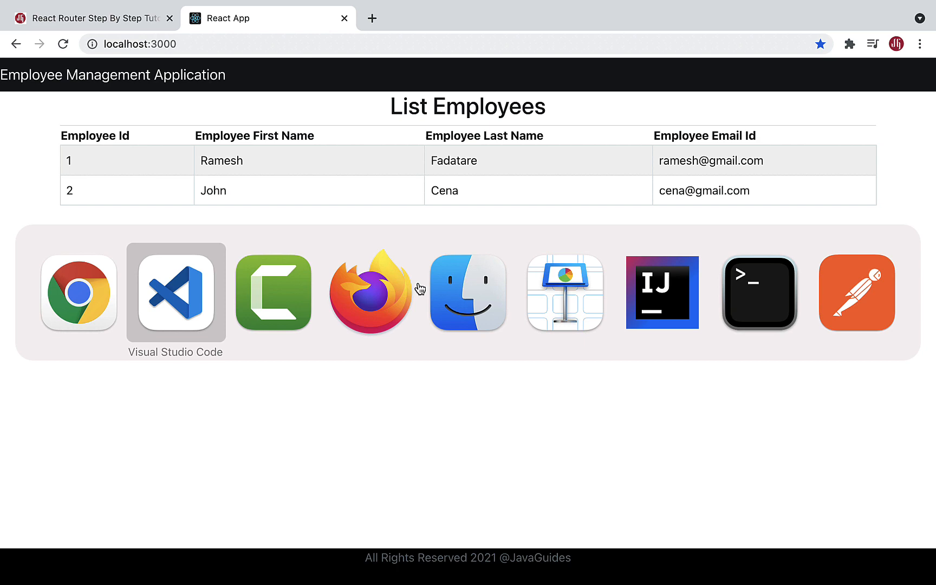
Run 'npm install react-router-dom --save' in the VS Code terminal
{"action": "left_click", "coordinate": [175, 293]}
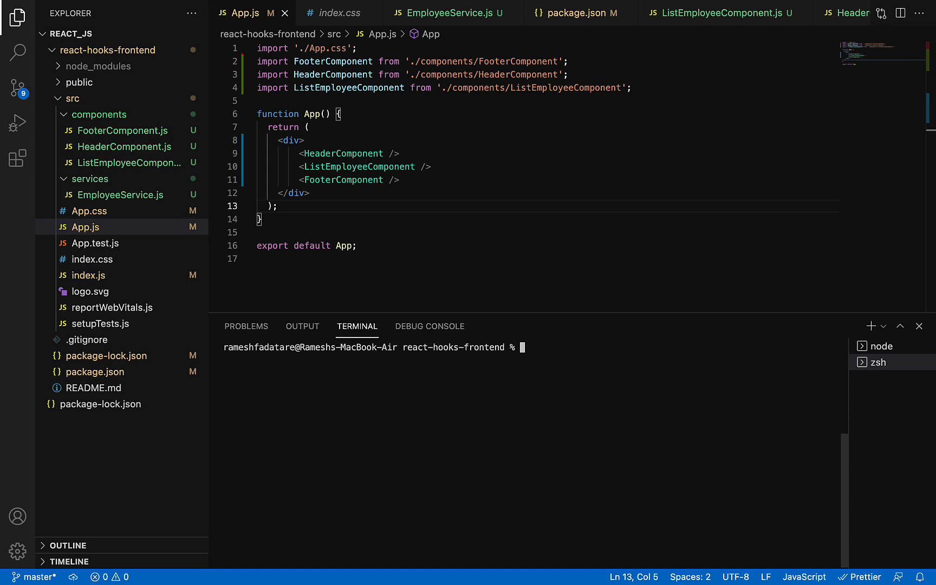
{"action": "type", "text": "npm"}
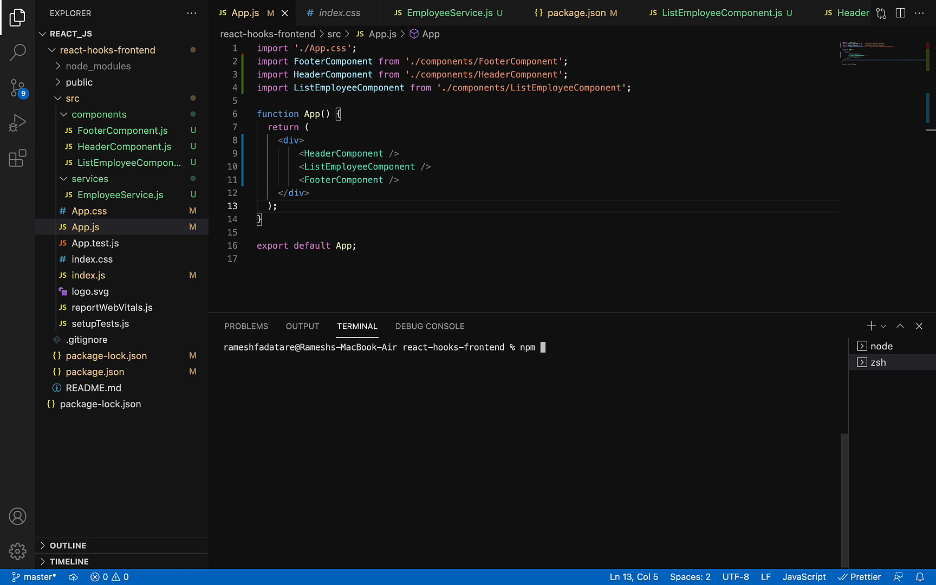
{"action": "type", "text": "install"}
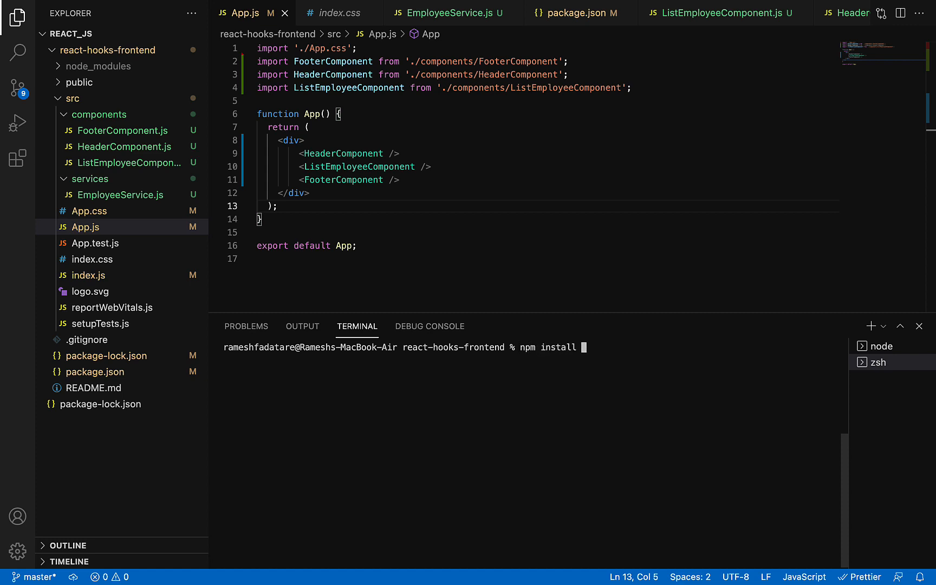
{"action": "type", "text": "react-rout"}
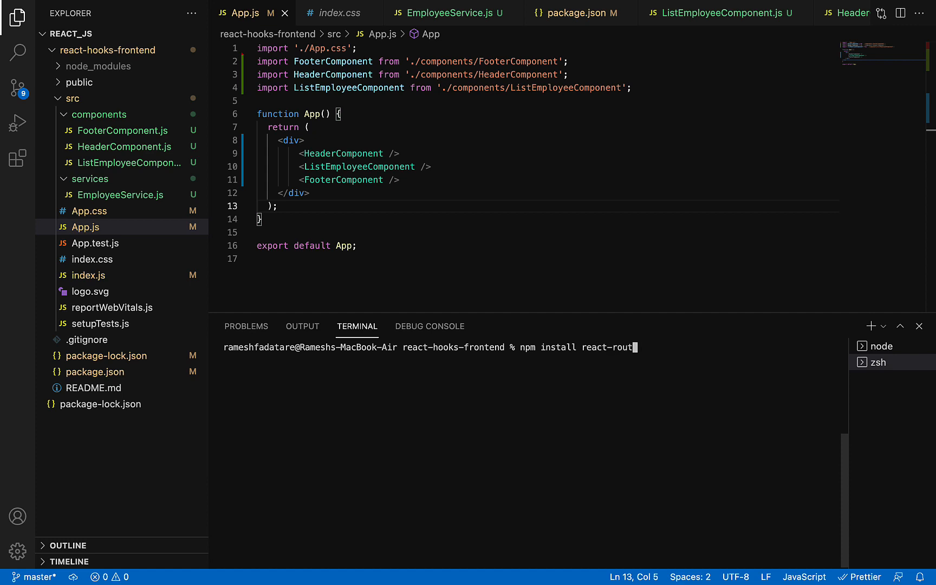
{"action": "type", "text": "er-dom --save"}
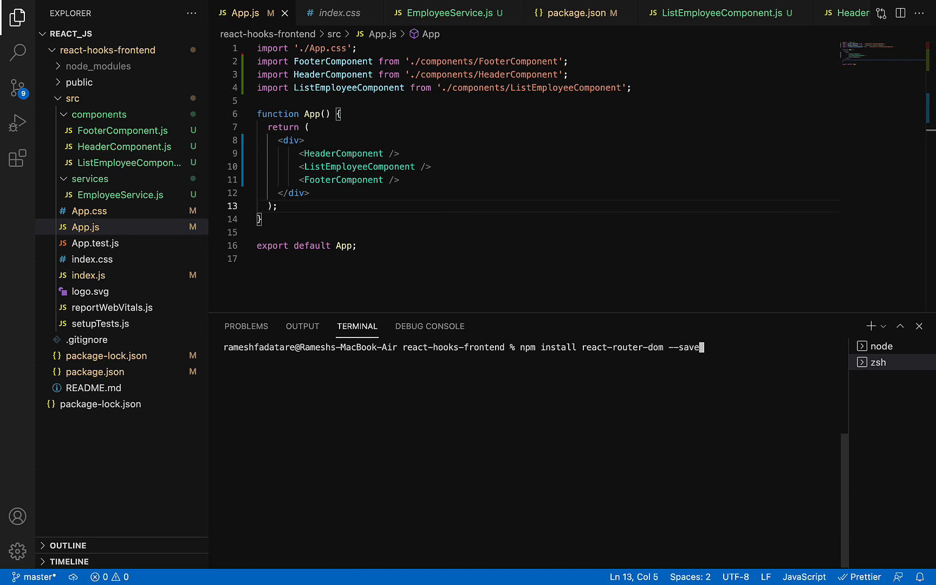
{"action": "key", "text": "Enter"}
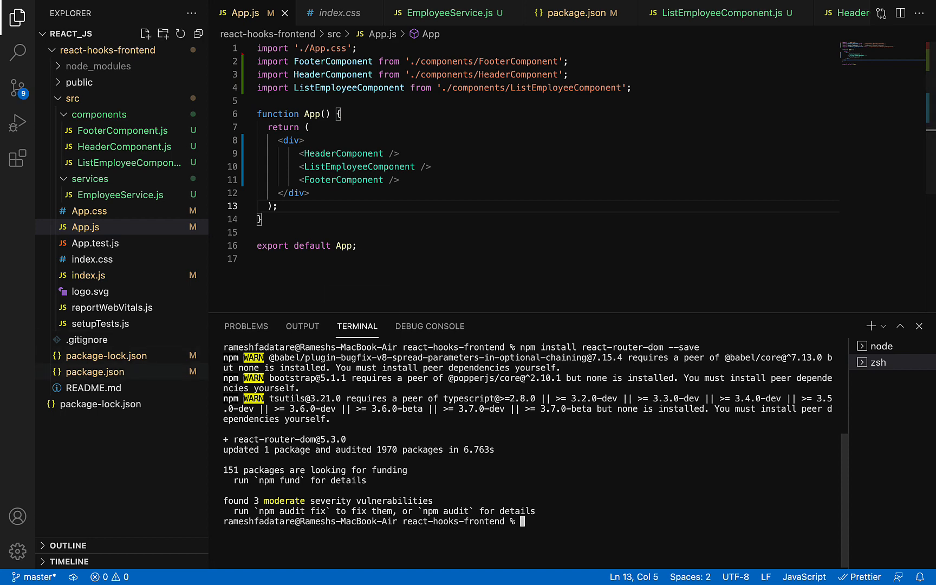
{"action": "left_click", "coordinate": [582, 13]}
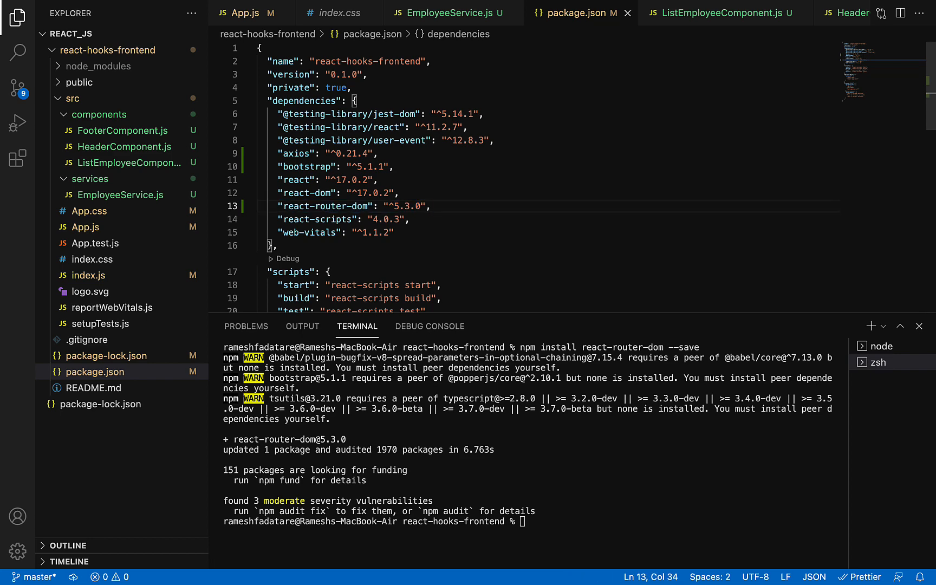
{"action": "left_click", "coordinate": [400, 193]}
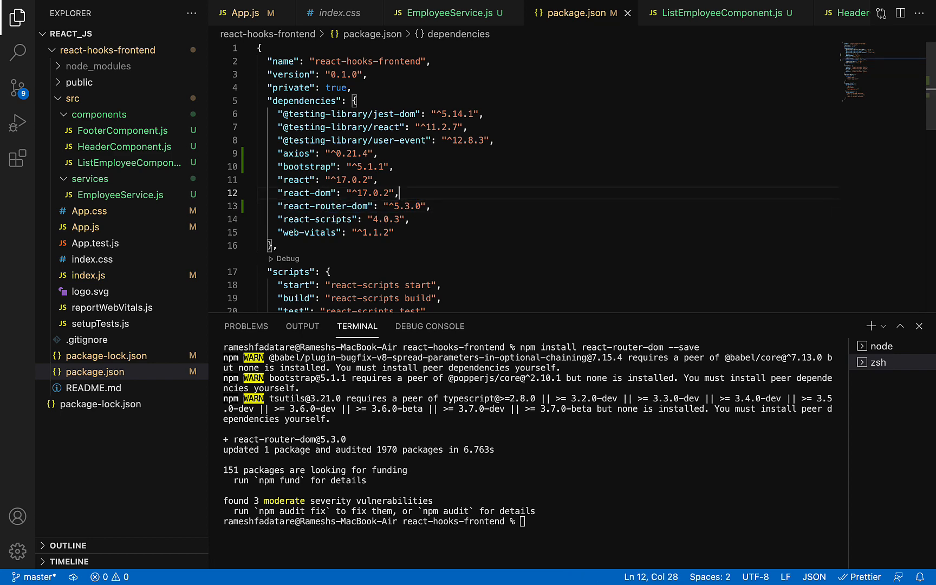
{"action": "left_click", "coordinate": [245, 13]}
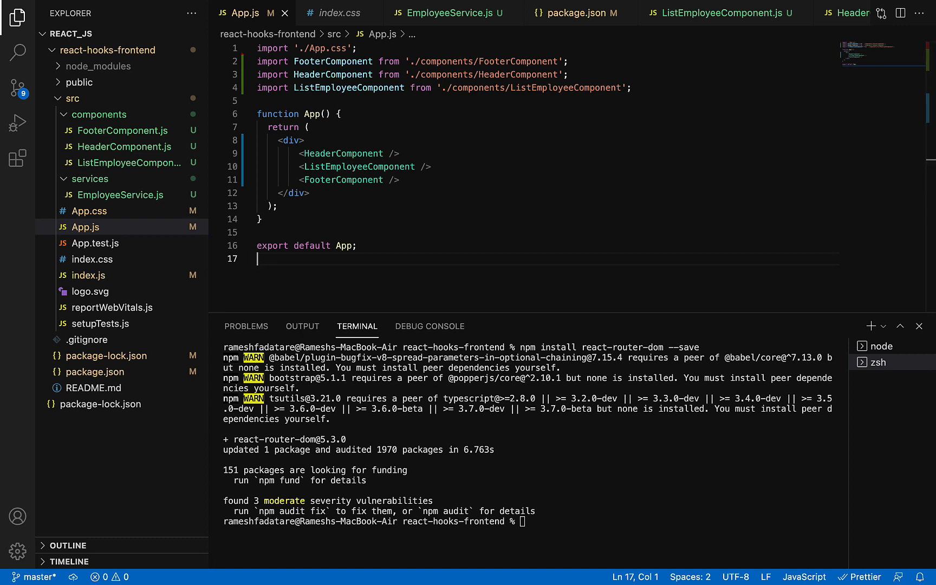
Start line 2 of App.js as an import statement from 'react-router-dom'
{"action": "double_click", "coordinate": [312, 113]}
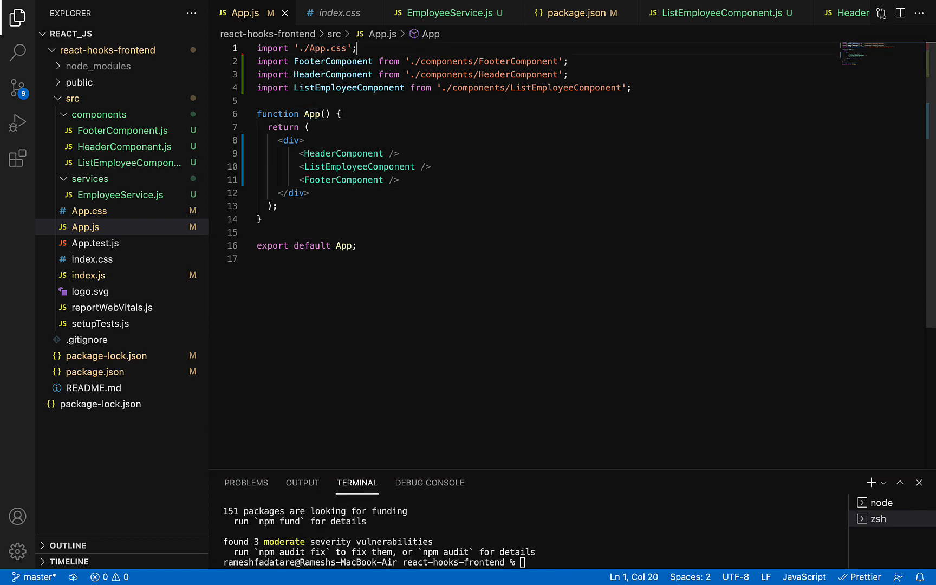
{"action": "type", "text": "import from"}
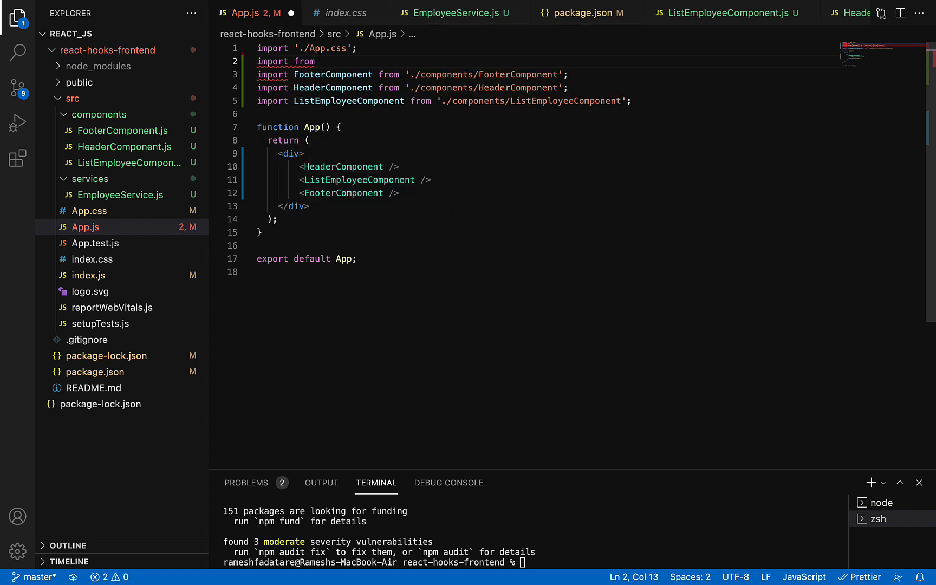
{"action": "type", "text": "'react-router"}
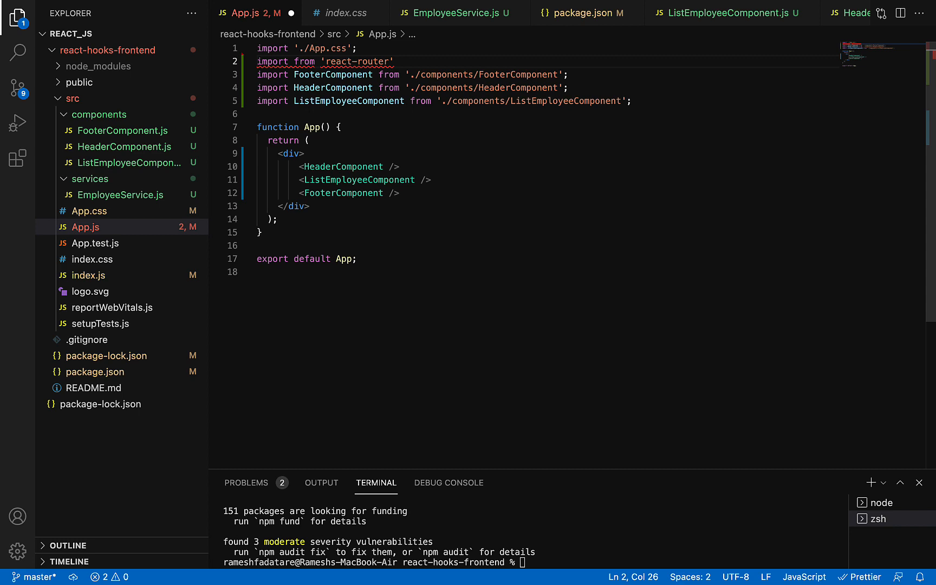
{"action": "type", "text": "-dom"}
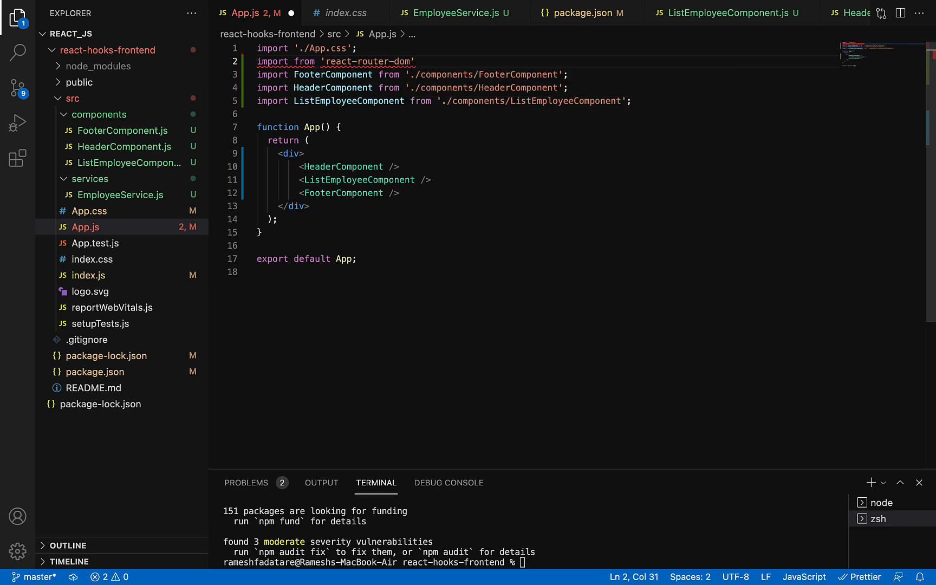
{"action": "left_click", "coordinate": [354, 60]}
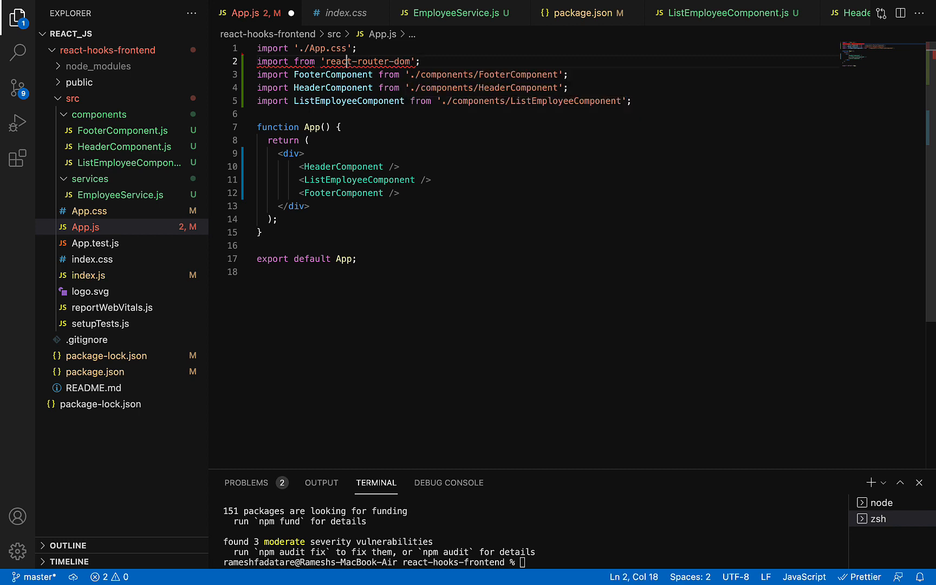
Fill the import braces with BrowserRouter as Router, Route and Switch
{"action": "double_click", "coordinate": [306, 61]}
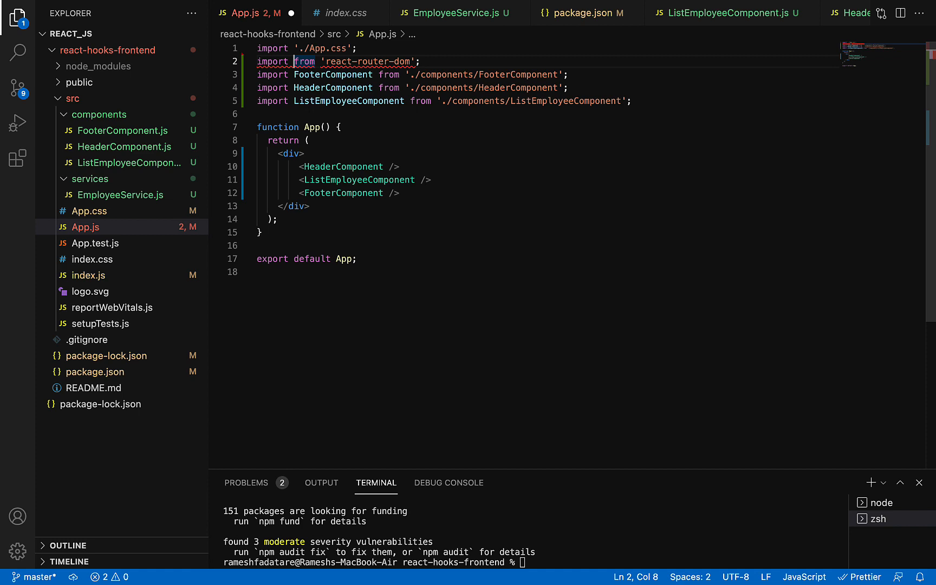
{"action": "type", "text": "{}"}
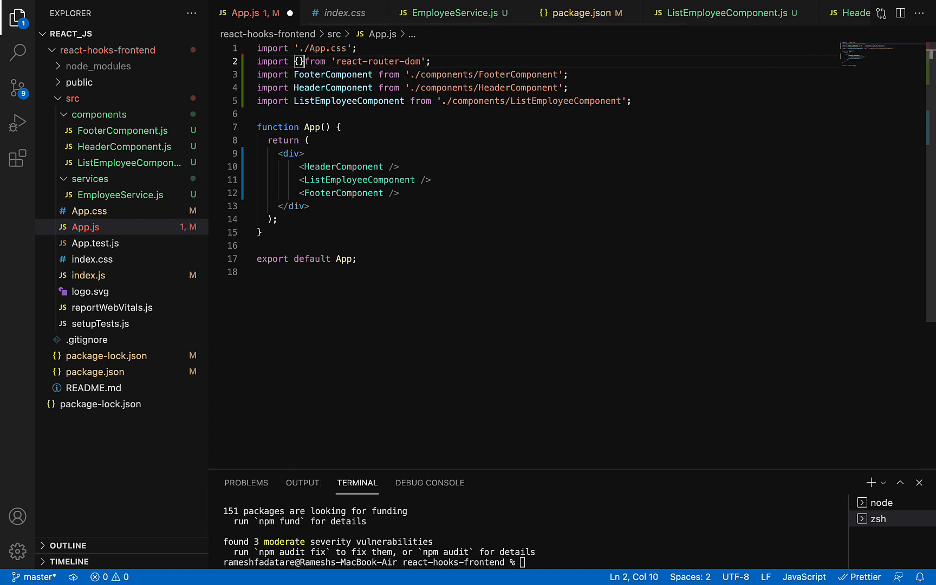
{"action": "type", "text": "Bw"}
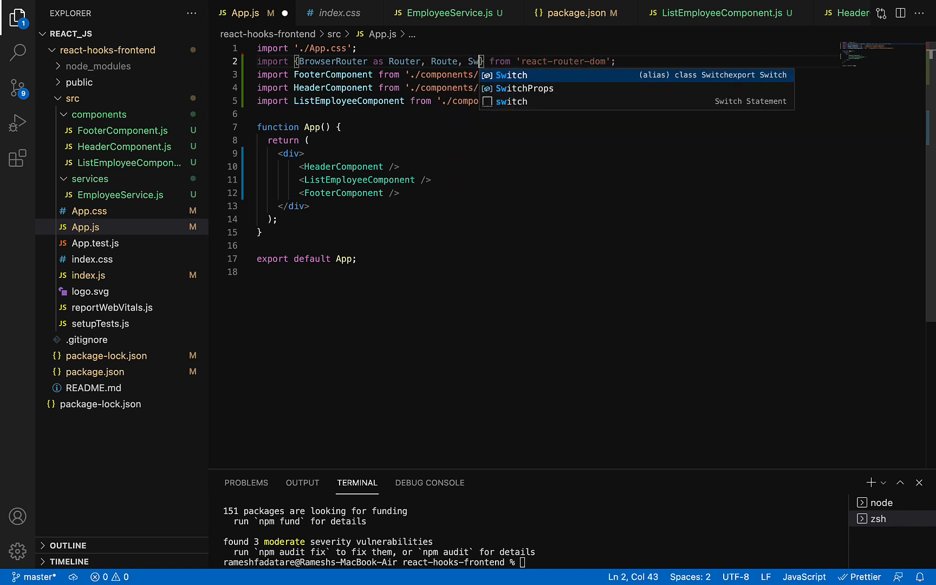
{"action": "key", "text": "Tab"}
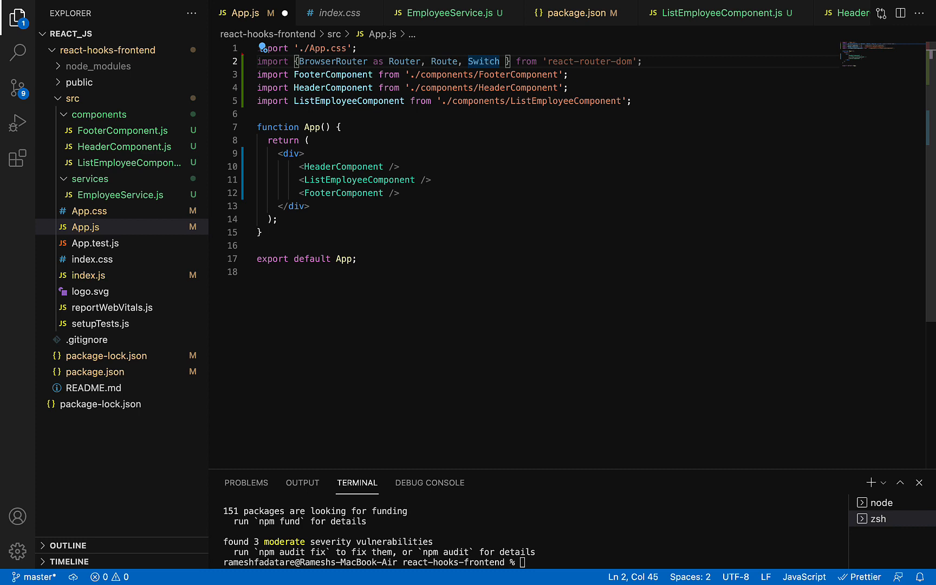
Wrap the JSX in <Router> with a container div inside it
{"action": "left_click", "coordinate": [295, 154]}
{"action": "type", "text": "<"}
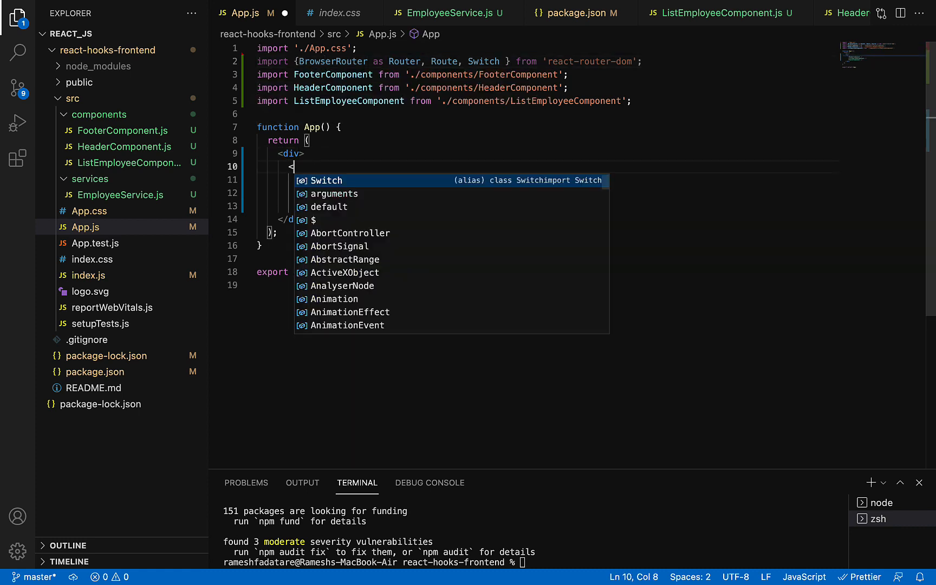
{"action": "type", "text": "Router>"}
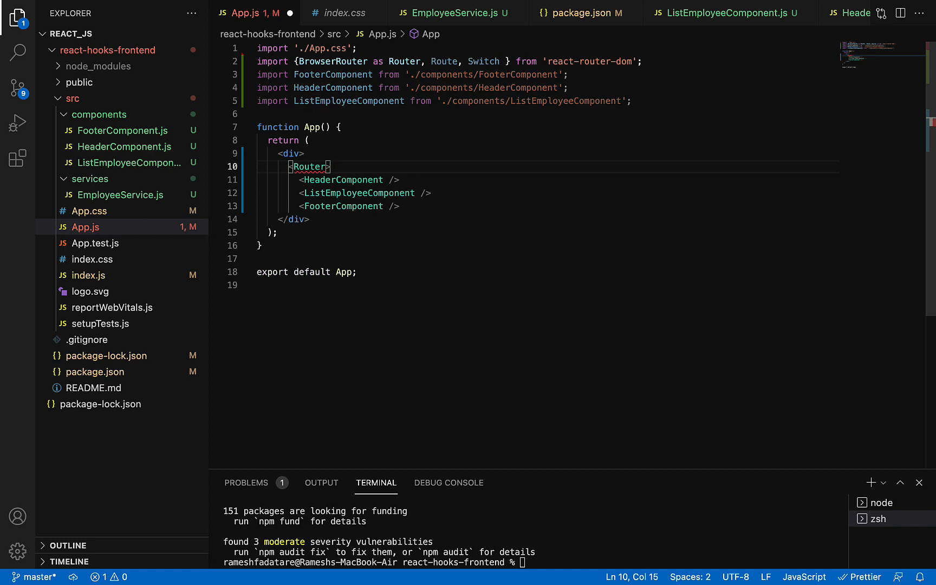
{"action": "key", "text": "Enter"}
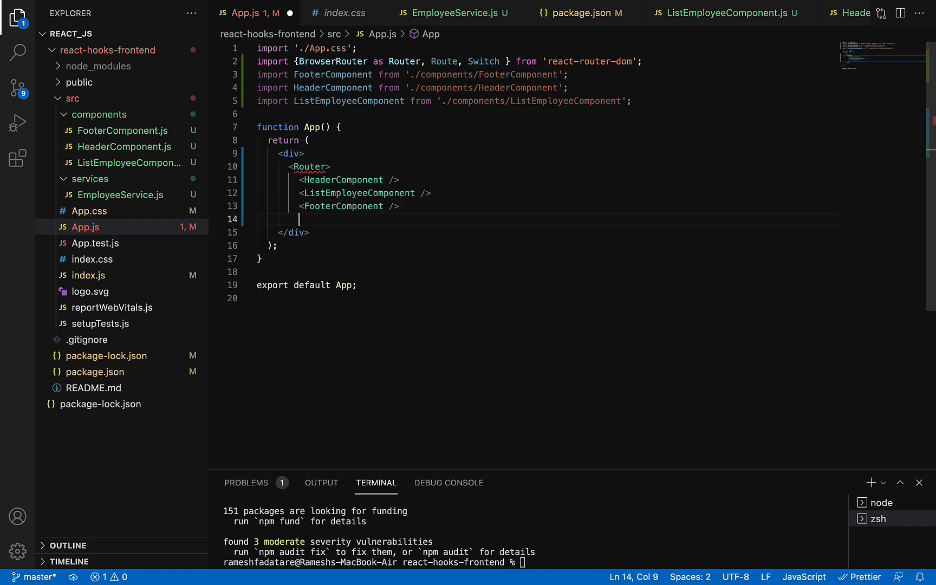
{"action": "type", "text": "</Router>"}
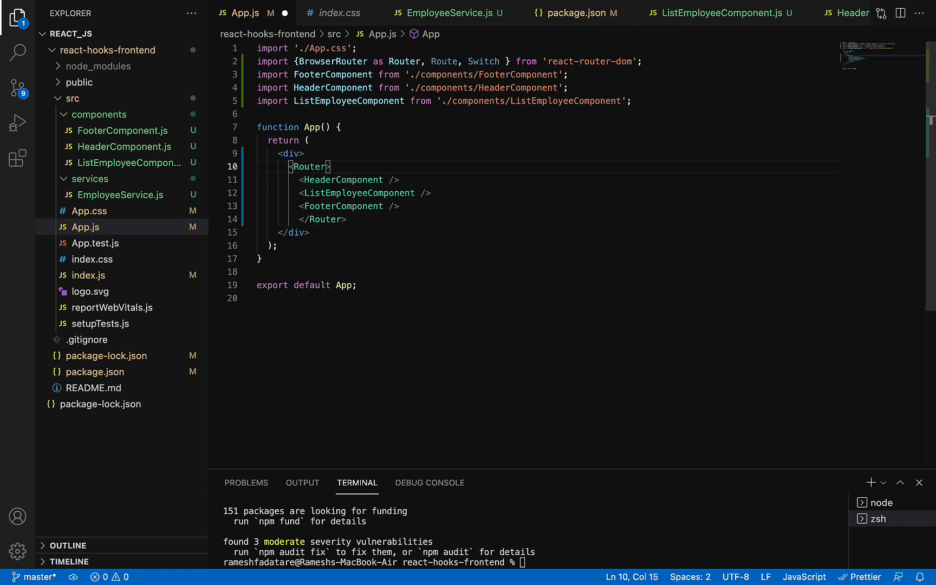
{"action": "key", "text": "Enter"}
{"action": "type", "text": "<div "}
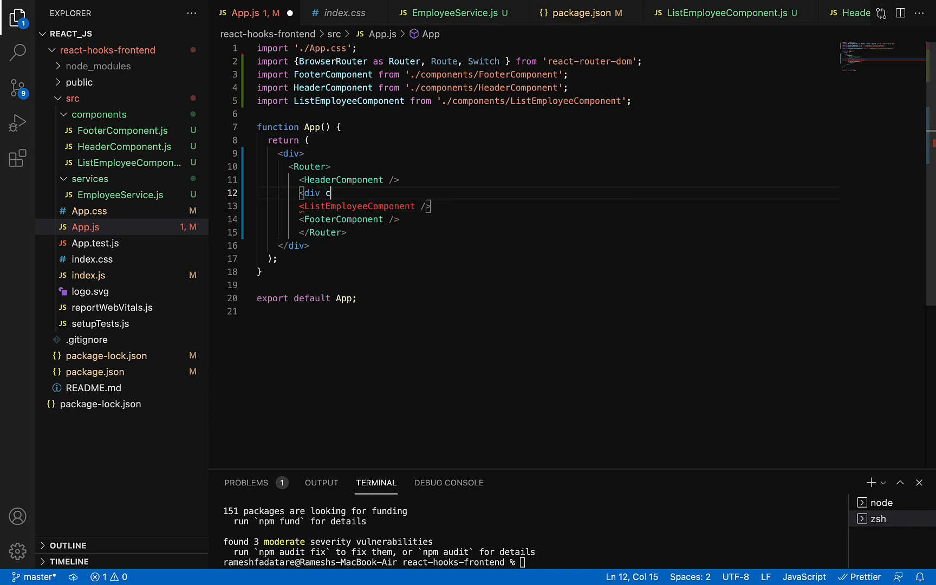
{"action": "type", "text": "className="}
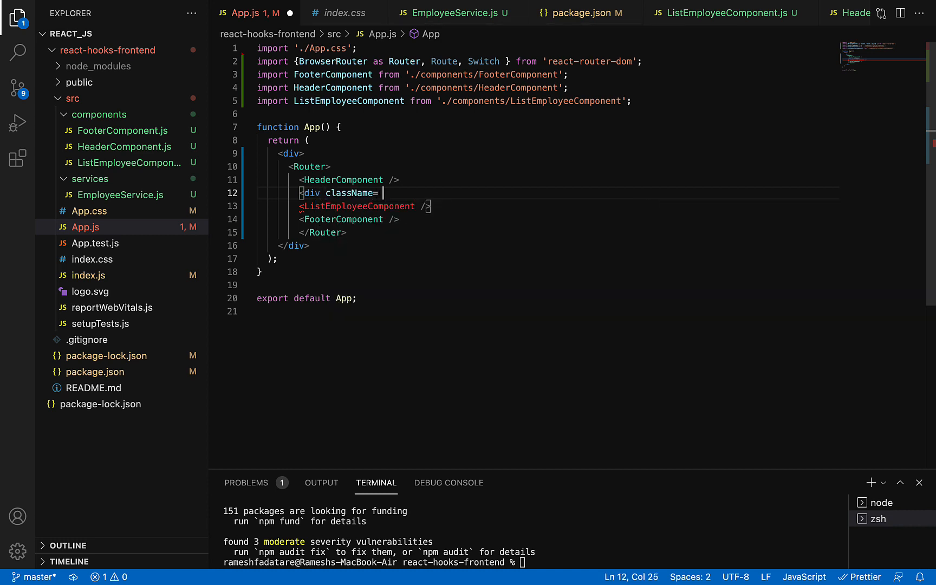
{"action": "type", "text": "\"conta\""}
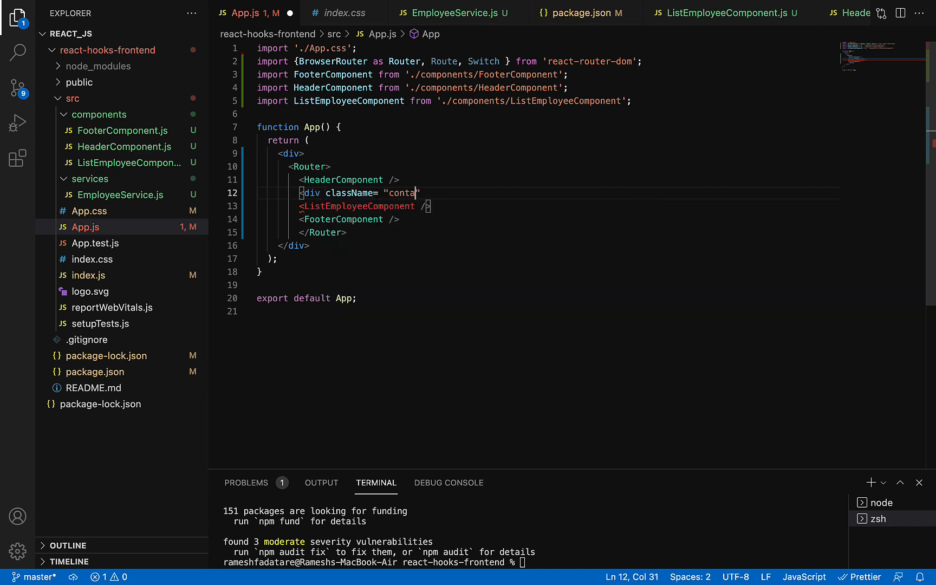
{"action": "type", "text": "iner"}
{"action": "type", "text": "</div>"}
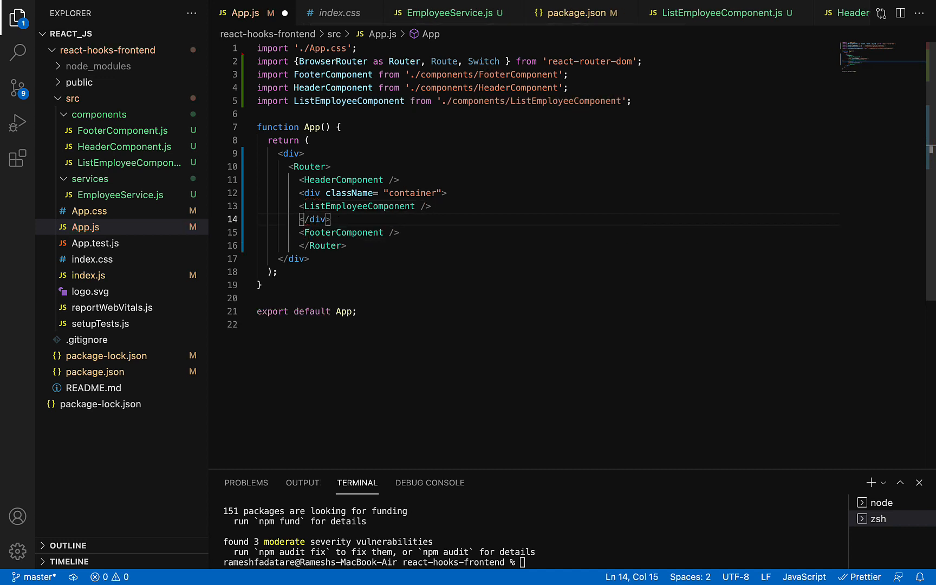
Add an empty <Switch></Switch> block inside the container div
{"action": "left_click", "coordinate": [444, 193]}
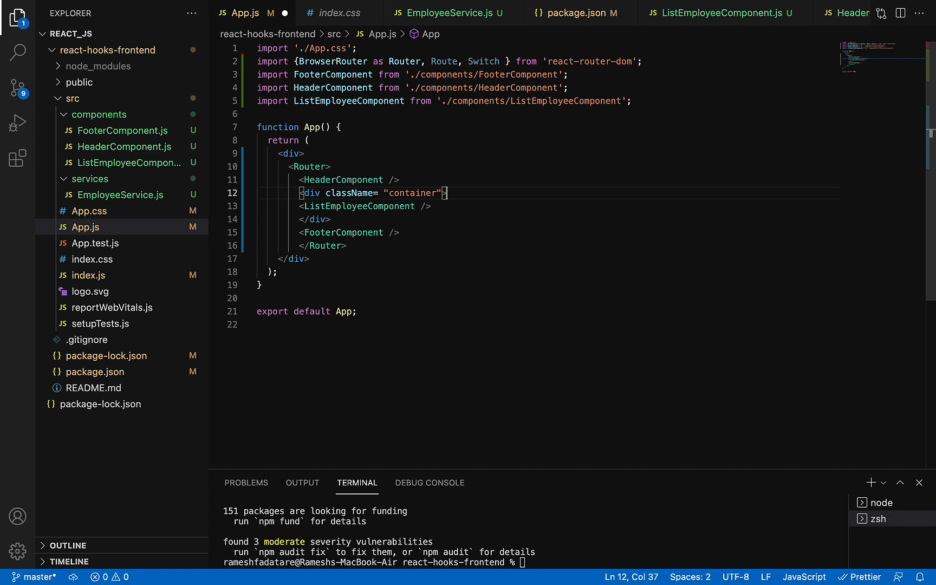
{"action": "type", "text": "<s"}
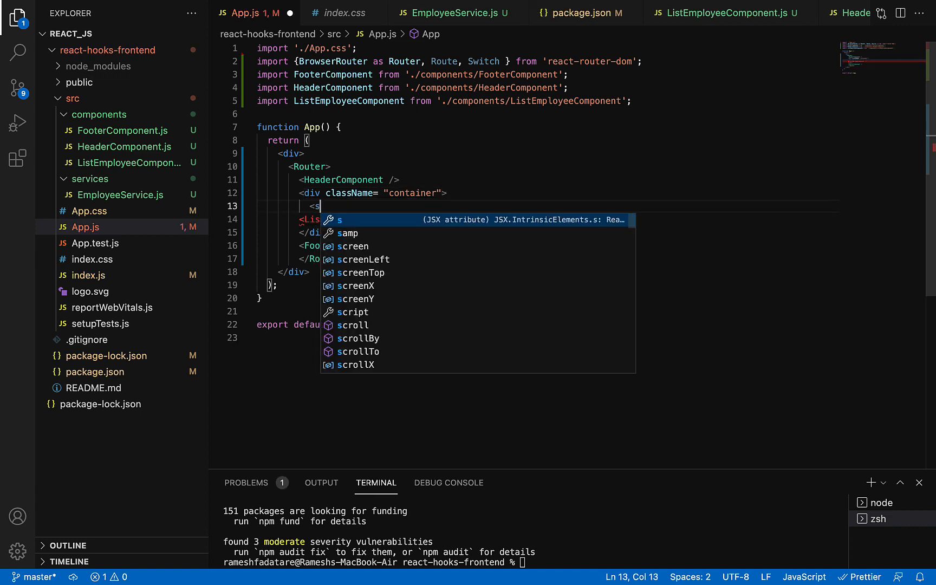
{"action": "type", "text": "Switch>"}
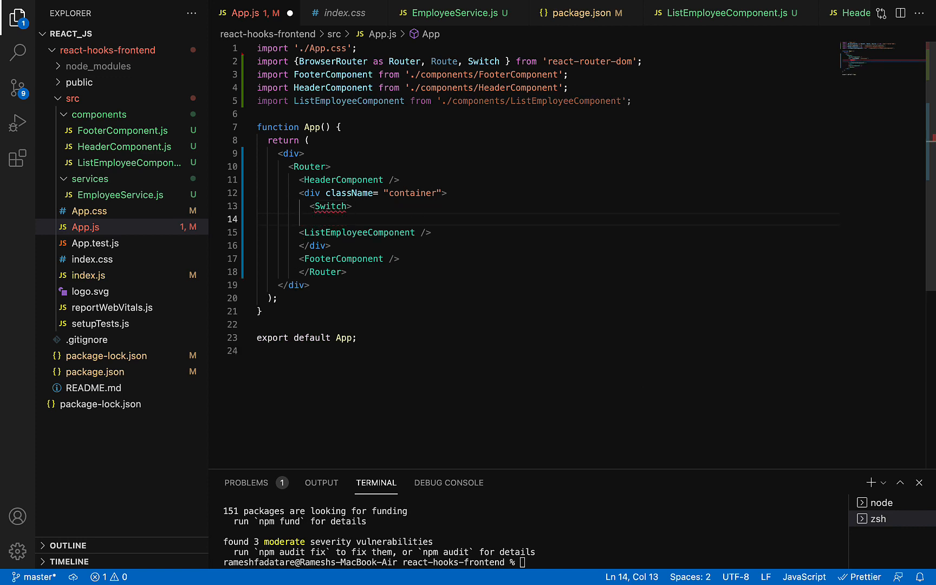
{"action": "type", "text": "</Switch>"}
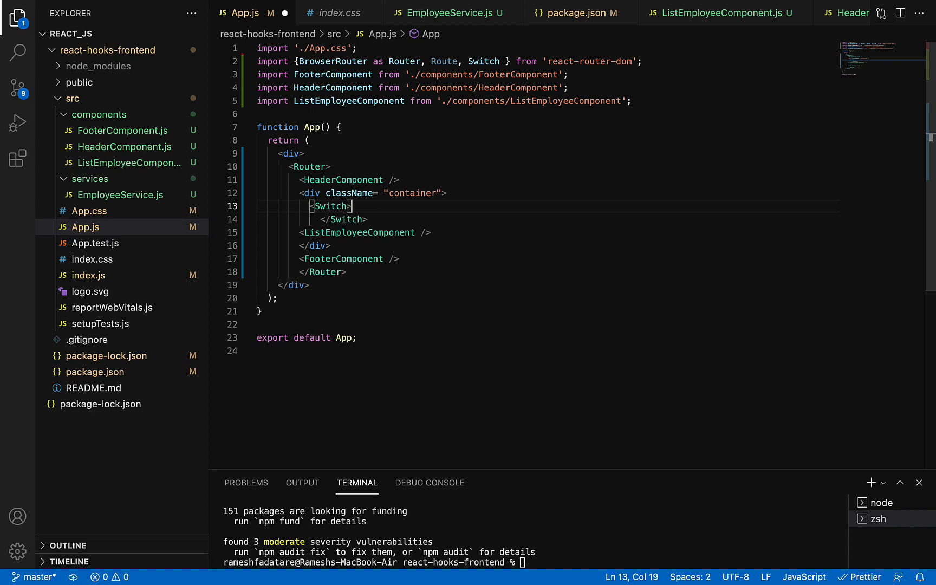
{"action": "key", "text": "Enter"}
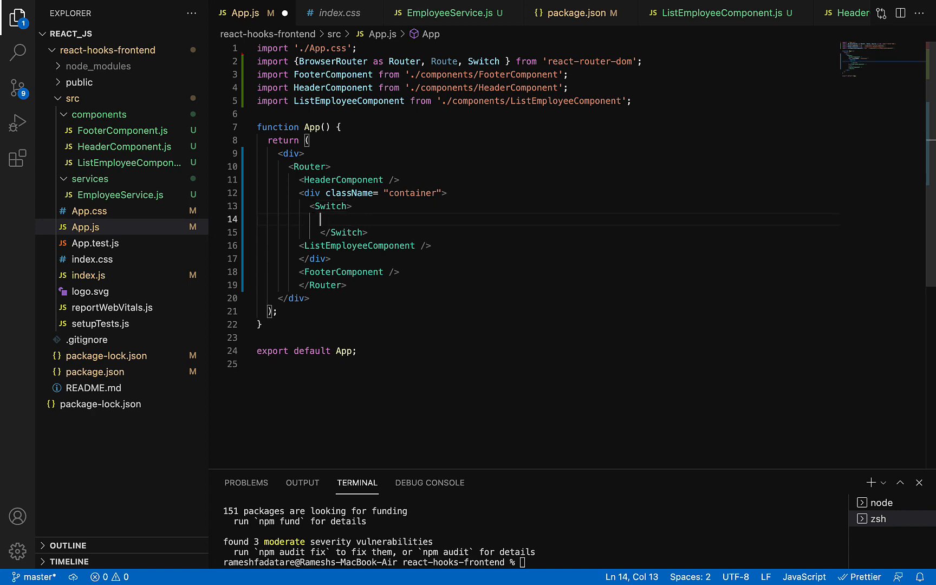
Add a Route with path "/" rendering ListEmployeeComponent inside the Switch
{"action": "type", "text": "Rout"}
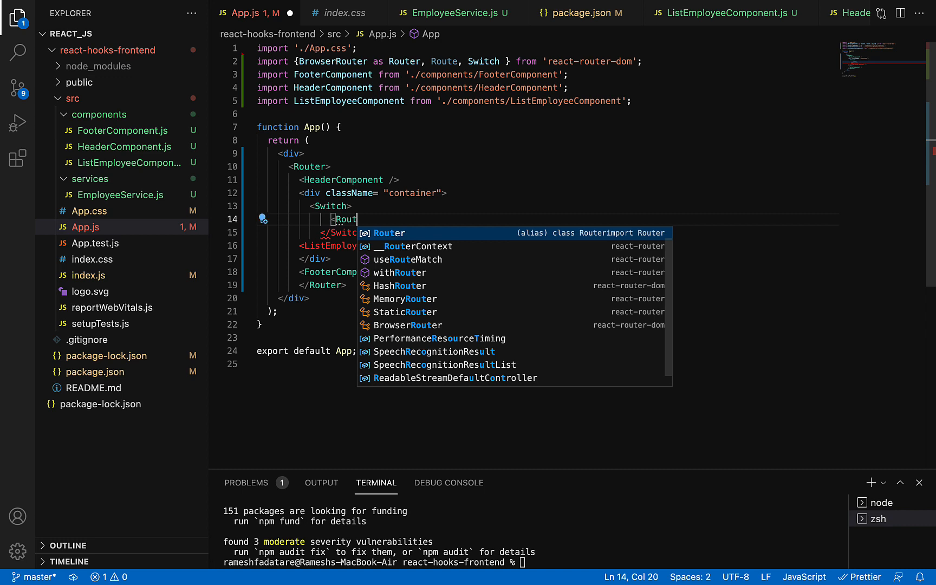
{"action": "type", "text": "e path = ></Route>"}
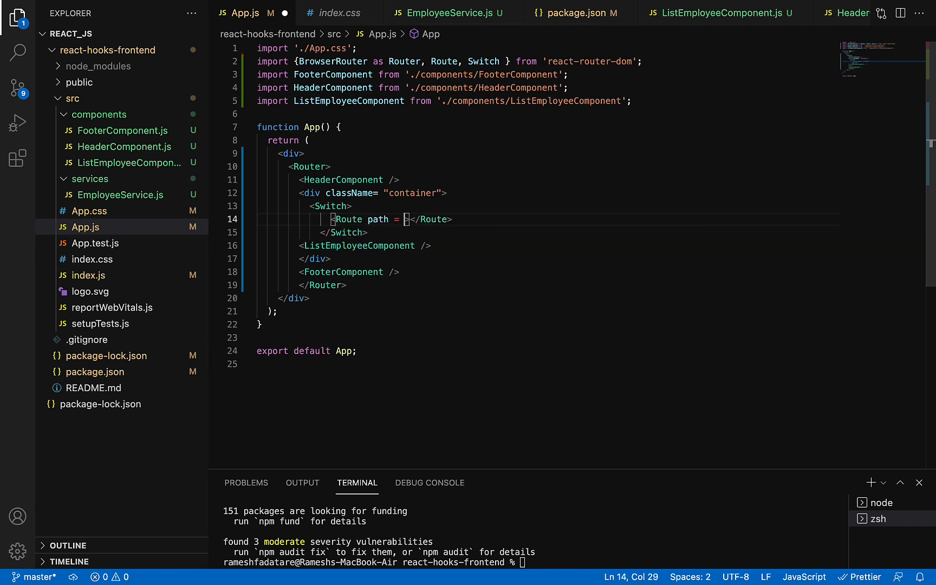
{"action": "type", "text": "\"\""}
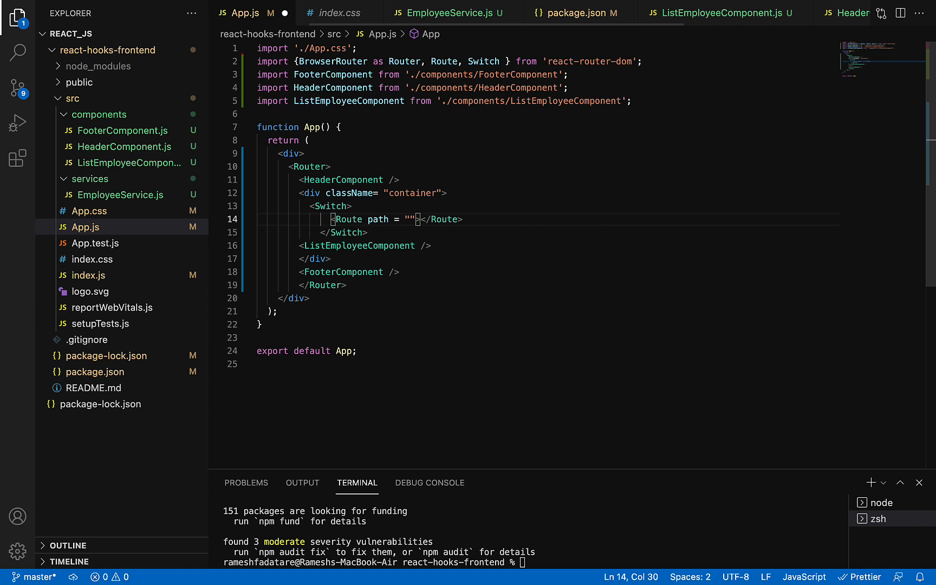
{"action": "type", "text": "/"}
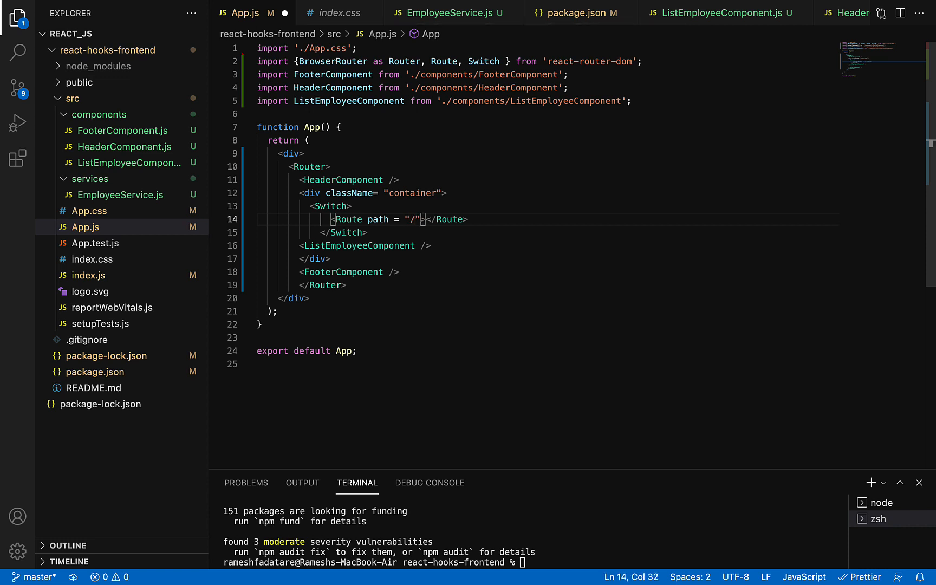
{"action": "type", "text": "component"}
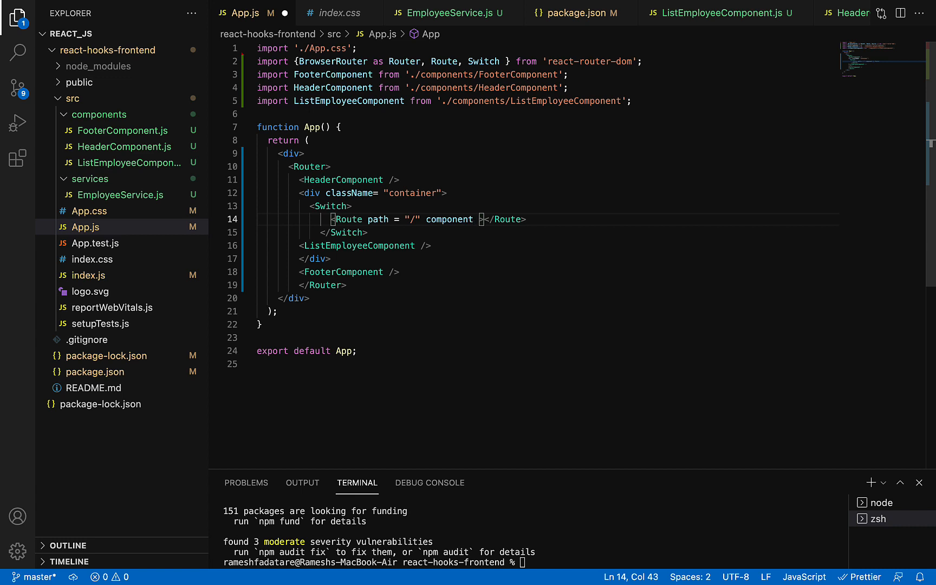
{"action": "type", "text": "="}
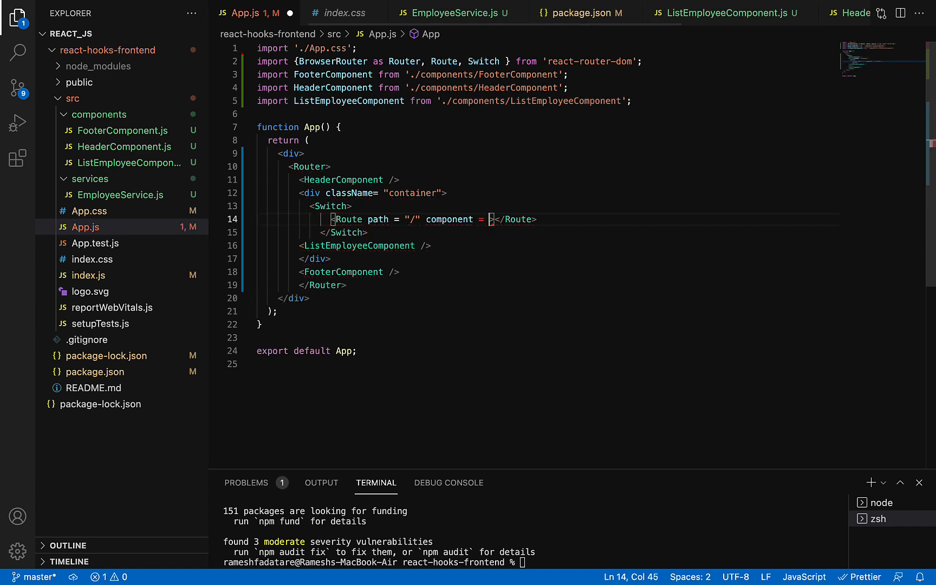
{"action": "type", "text": "{"}
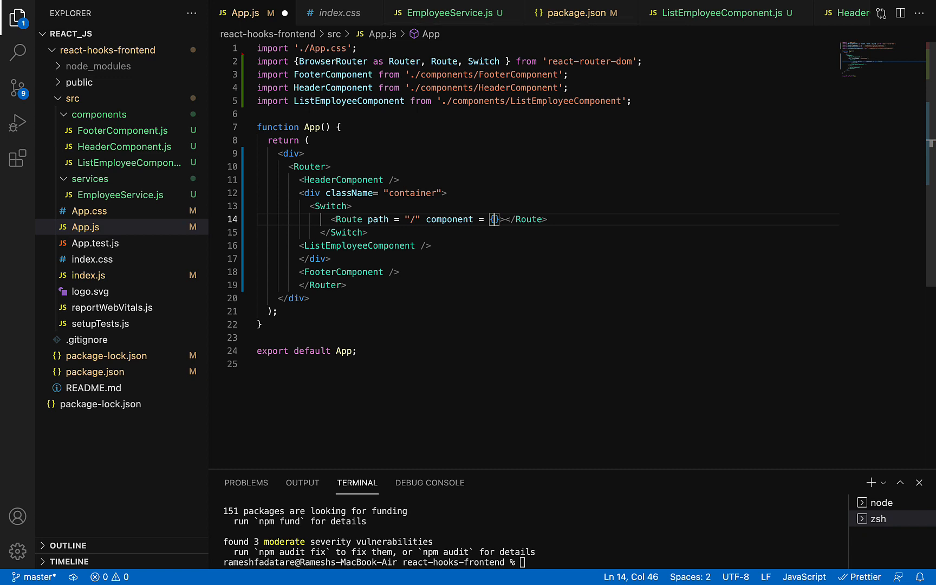
{"action": "type", "text": "Lis"}
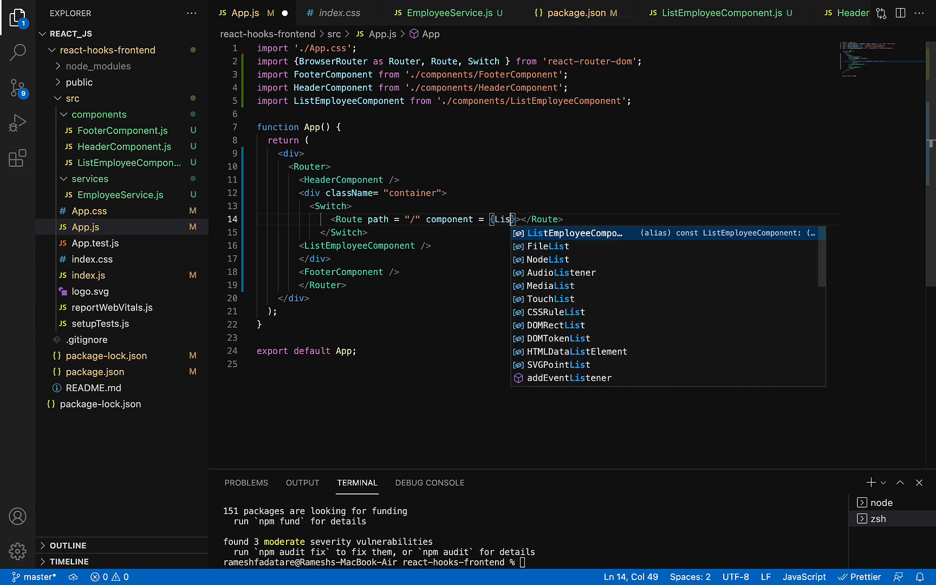
{"action": "key", "text": "Tab"}
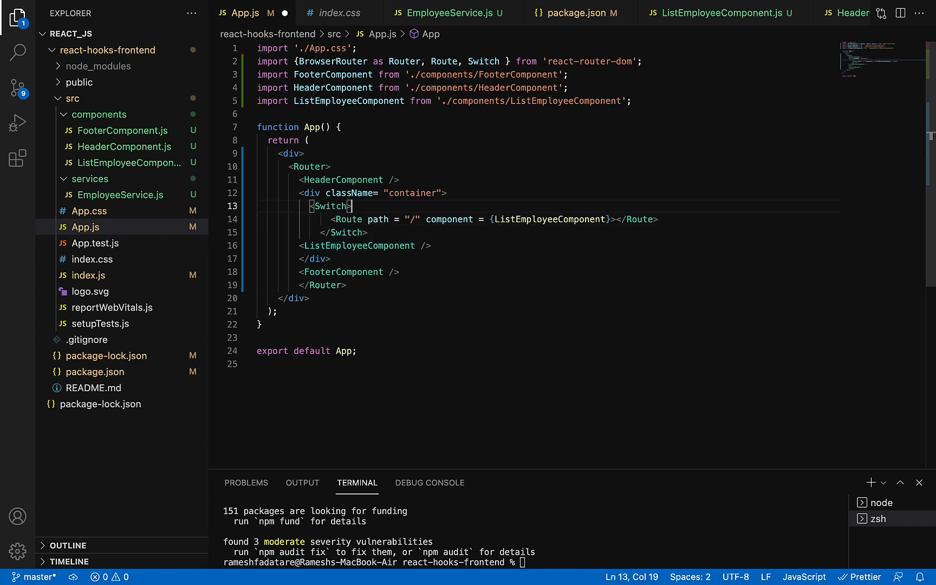
Duplicate the Route line and set its path to "/employees"
{"action": "type", "text": "localhost:3000"}
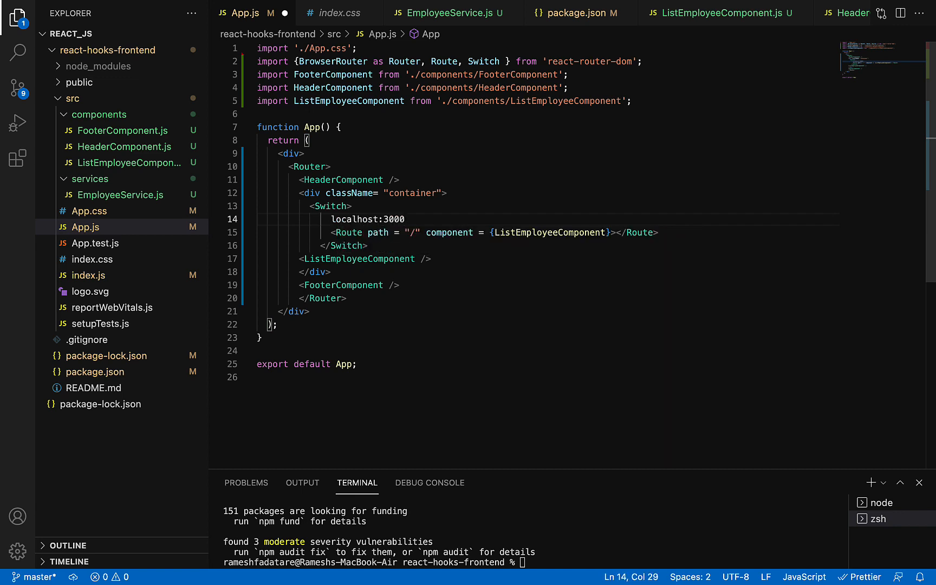
{"action": "double_click", "coordinate": [548, 233]}
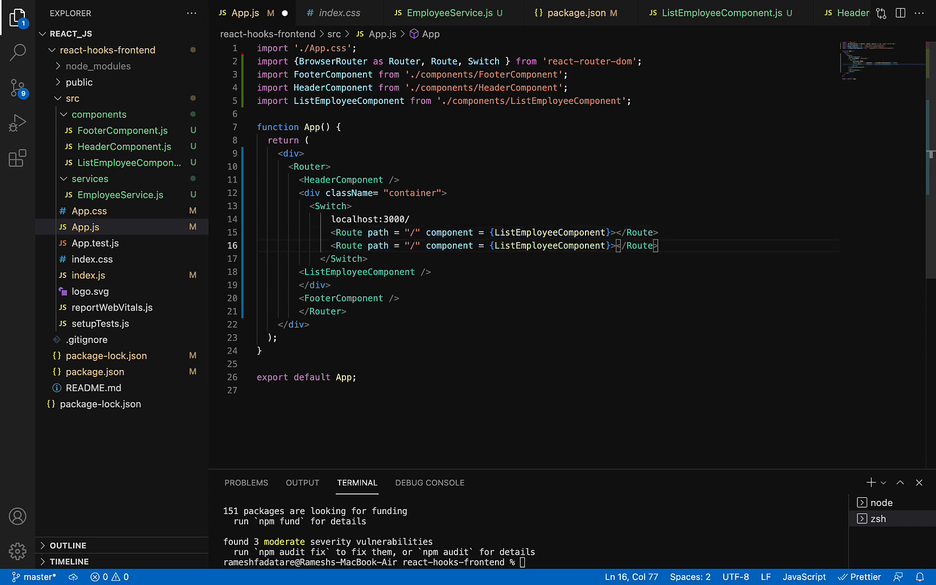
{"action": "type", "text": "e"}
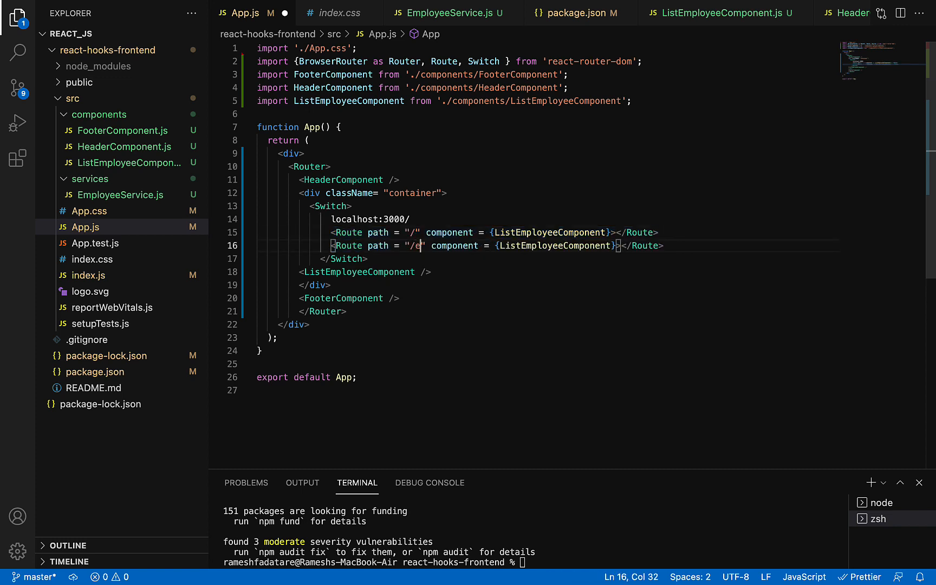
{"action": "type", "text": "mployees"}
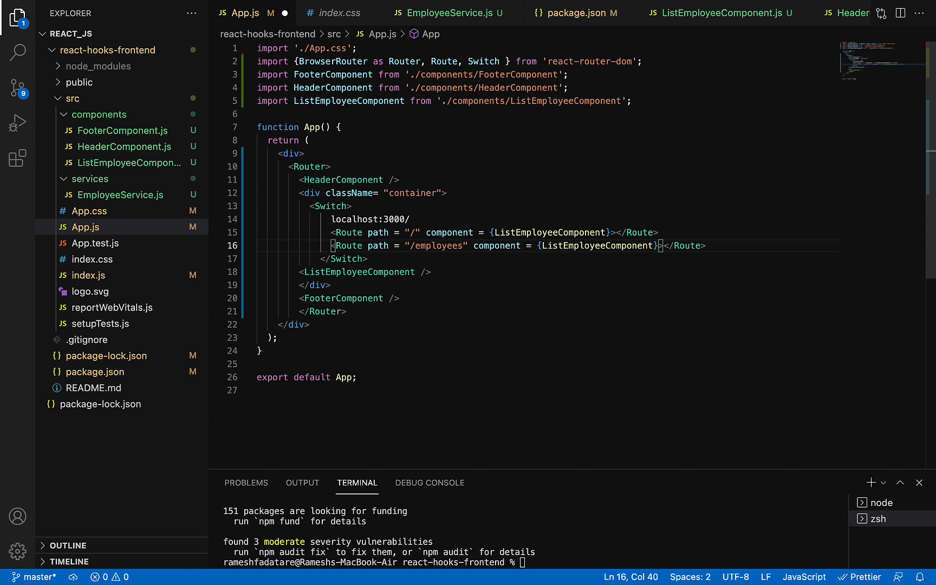
{"action": "double_click", "coordinate": [437, 246]}
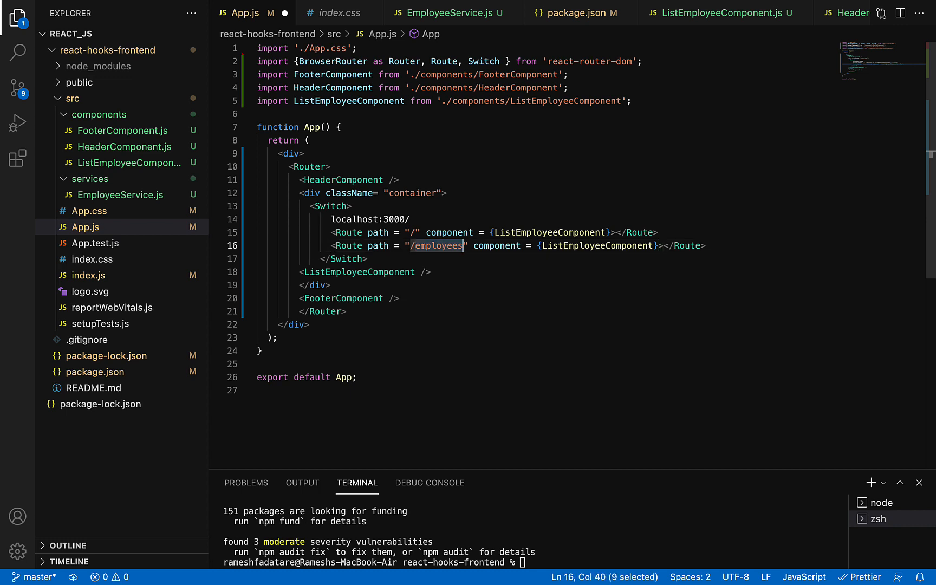
{"action": "type", "text": "employees"}
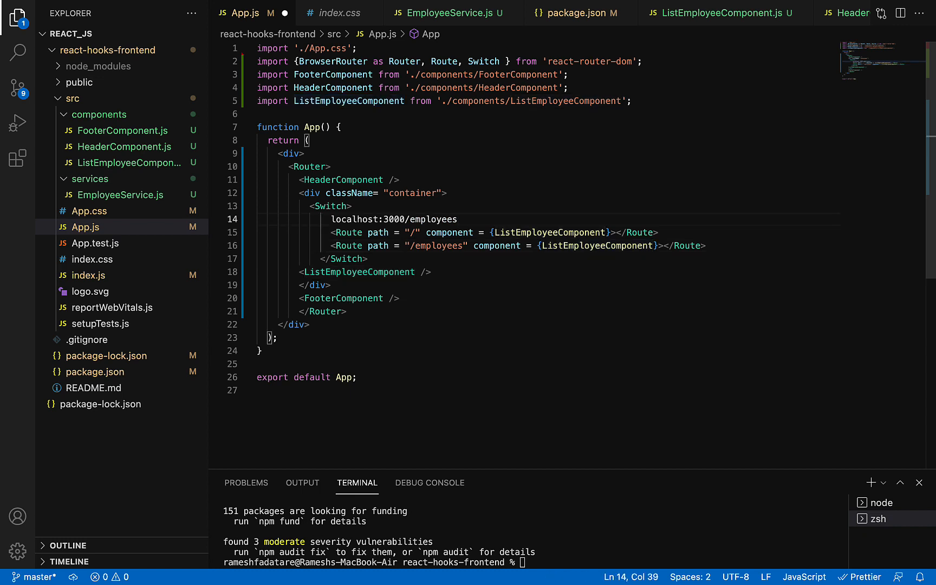
Remove the note and standalone <ListEmployeeComponent /> line, save and check the compile output
{"action": "key", "text": "Backspace"}
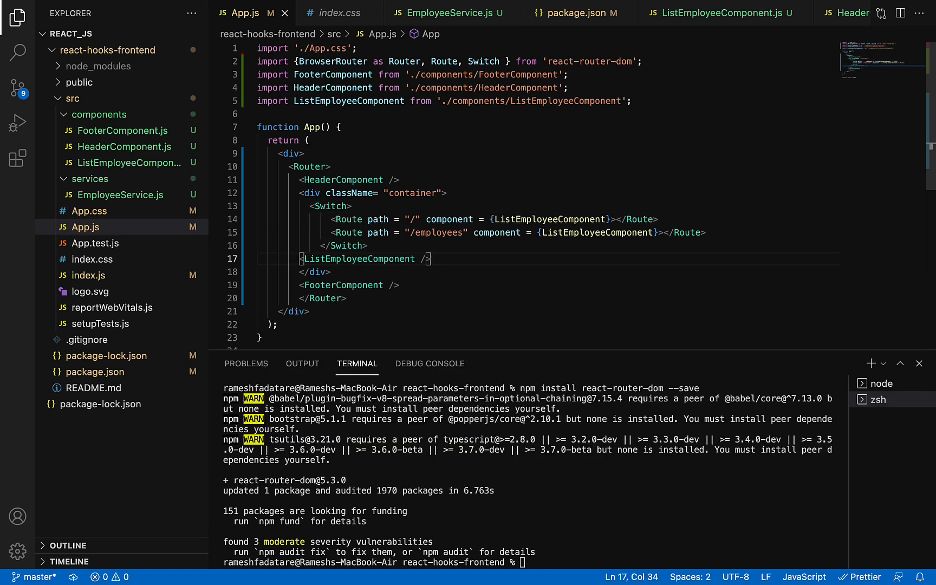
{"action": "double_click", "coordinate": [330, 205]}
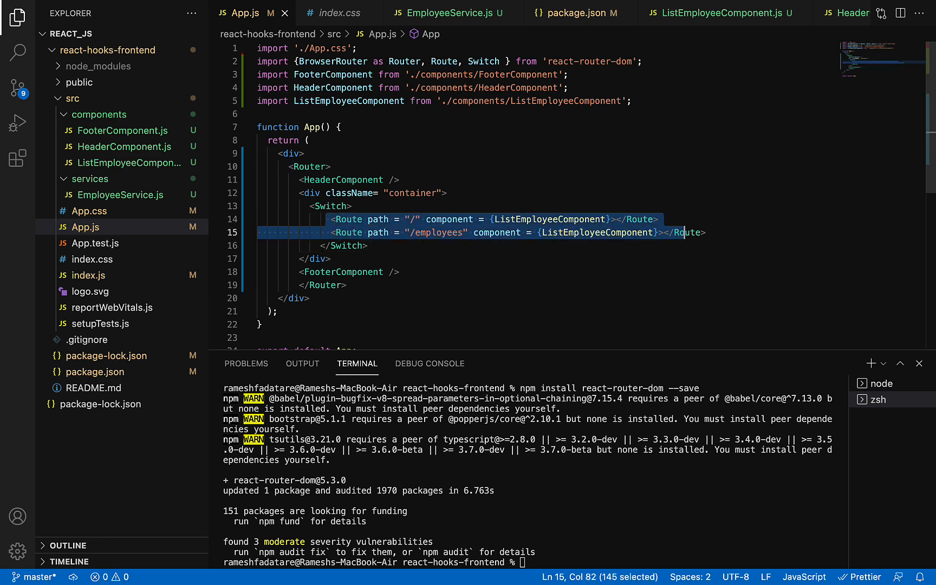
{"action": "left_click", "coordinate": [705, 233]}
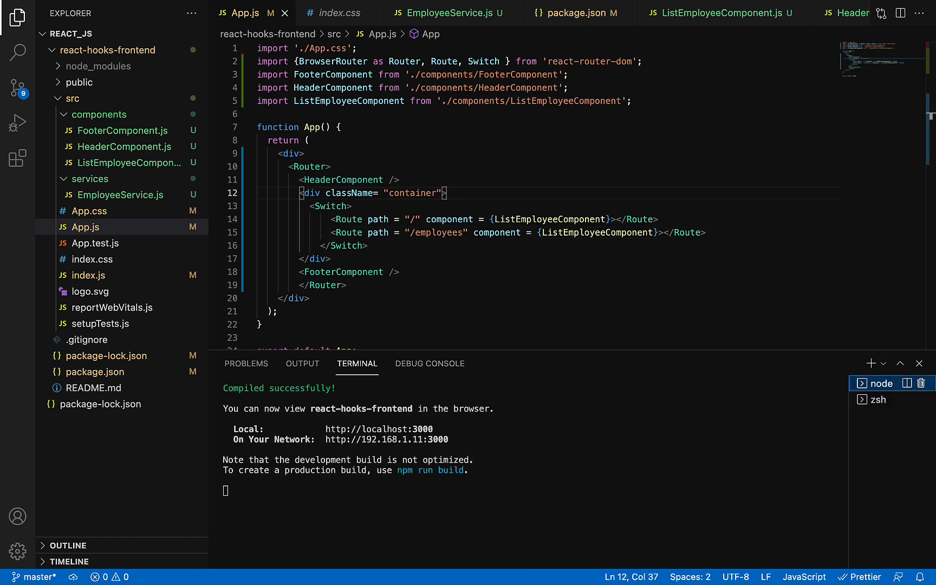
Verify the employee list in Chrome at localhost:3000/ and localhost:3000/employees, then return to the editor
{"action": "left_click", "coordinate": [317, 259]}
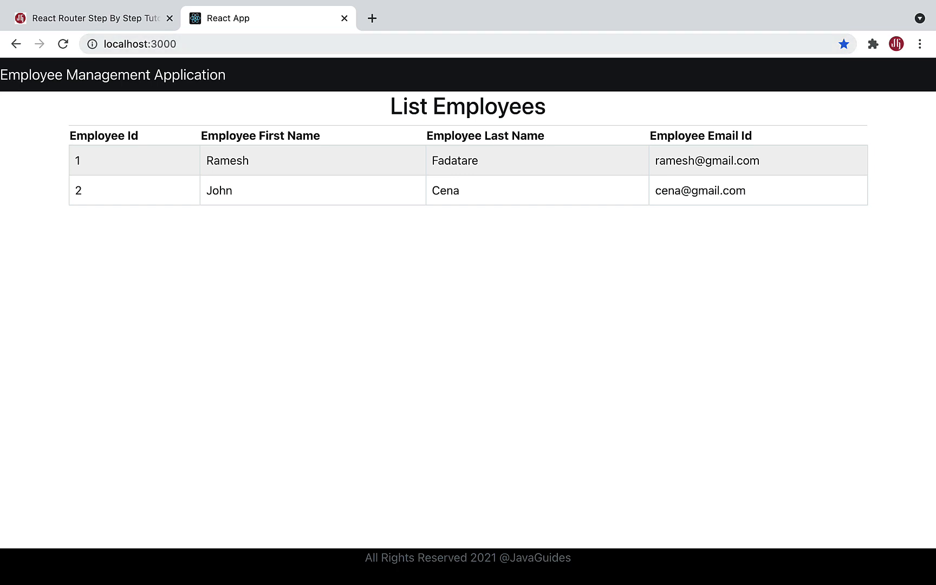
{"action": "left_click", "coordinate": [139, 44]}
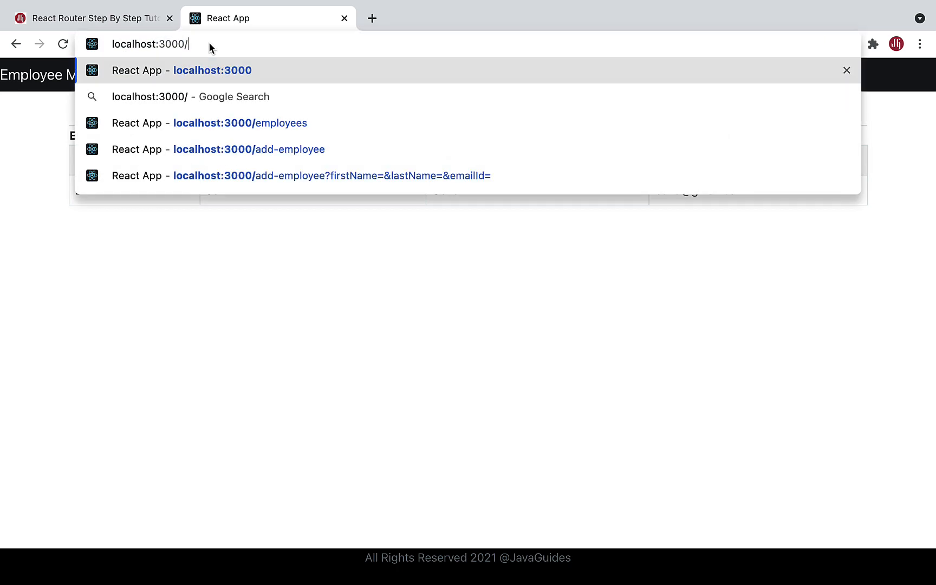
{"action": "key", "text": "Enter"}
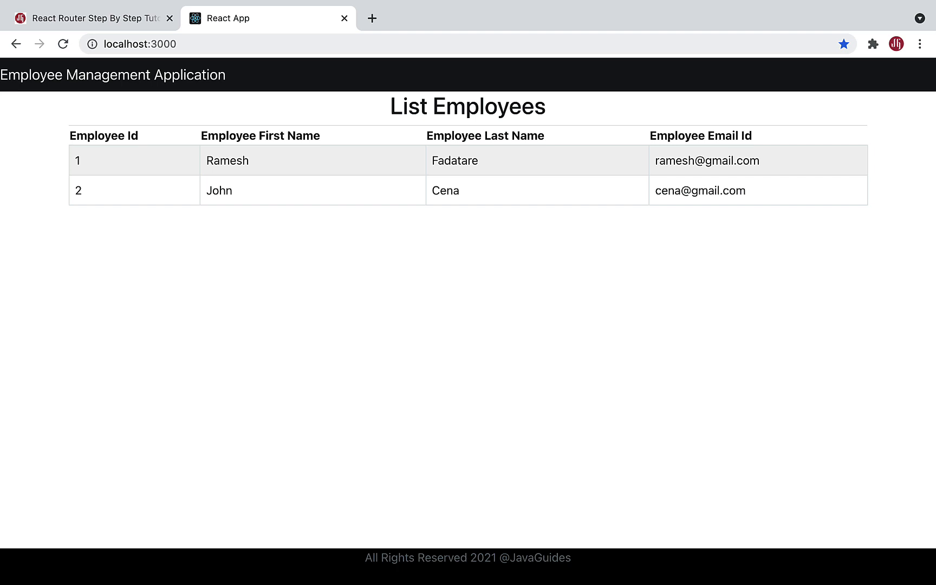
{"action": "left_click", "coordinate": [135, 45]}
{"action": "type", "text": "/employees"}
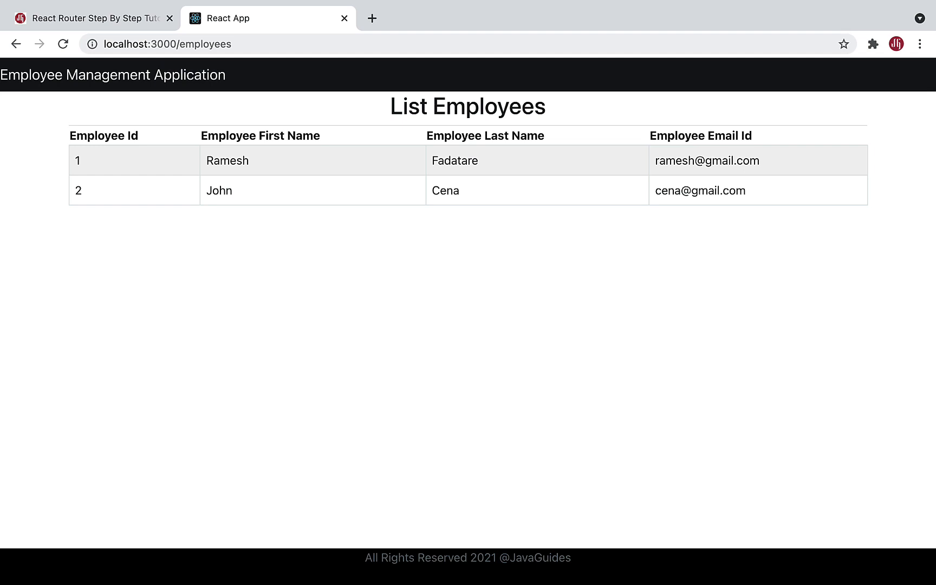
{"action": "left_click", "coordinate": [179, 45]}
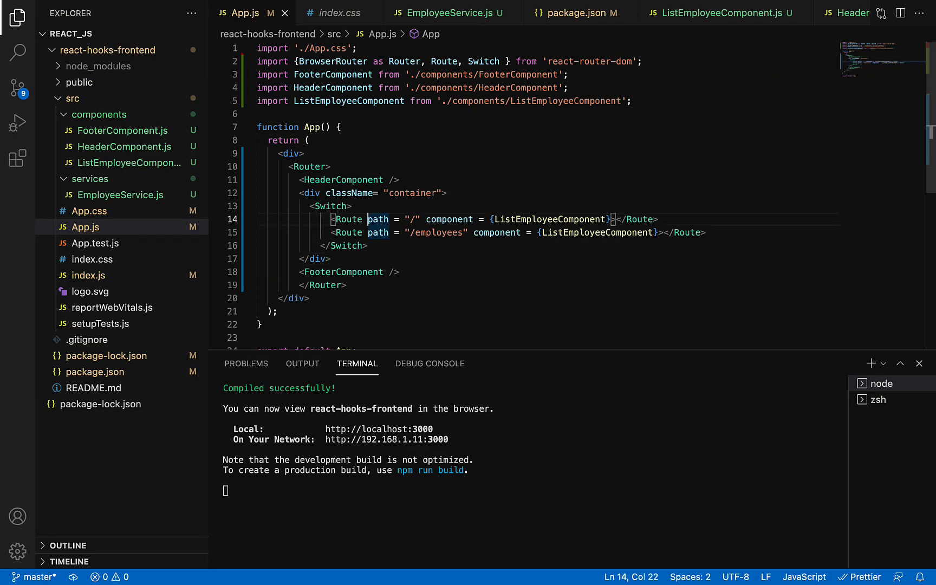
Reload localhost:3000/ in Chrome to confirm the List Employees table again
{"action": "type", "text": "e"}
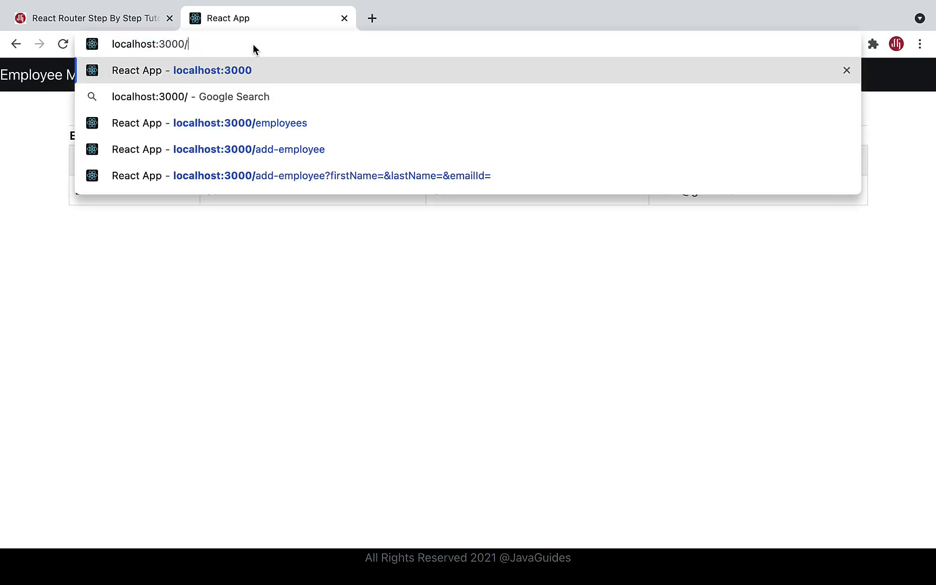
{"action": "key", "text": "Enter"}
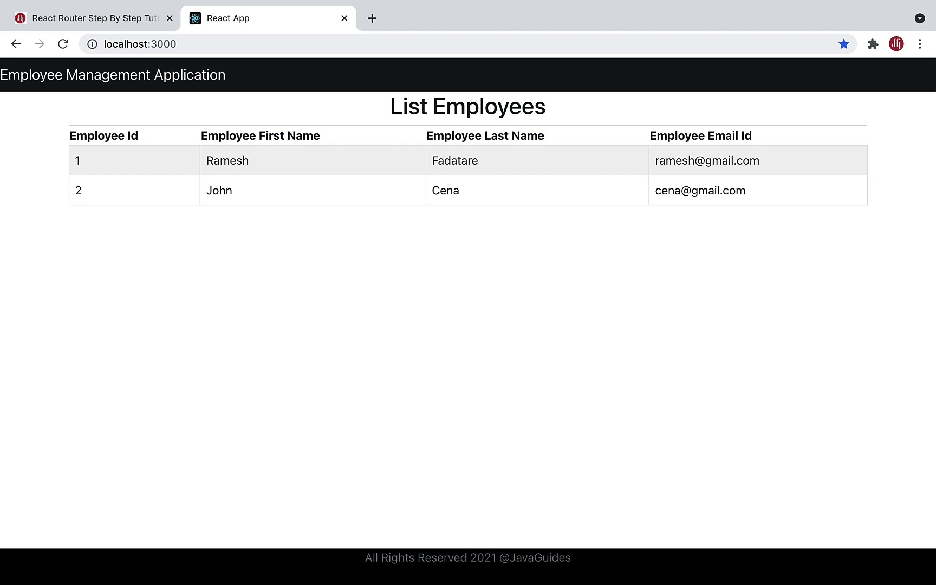